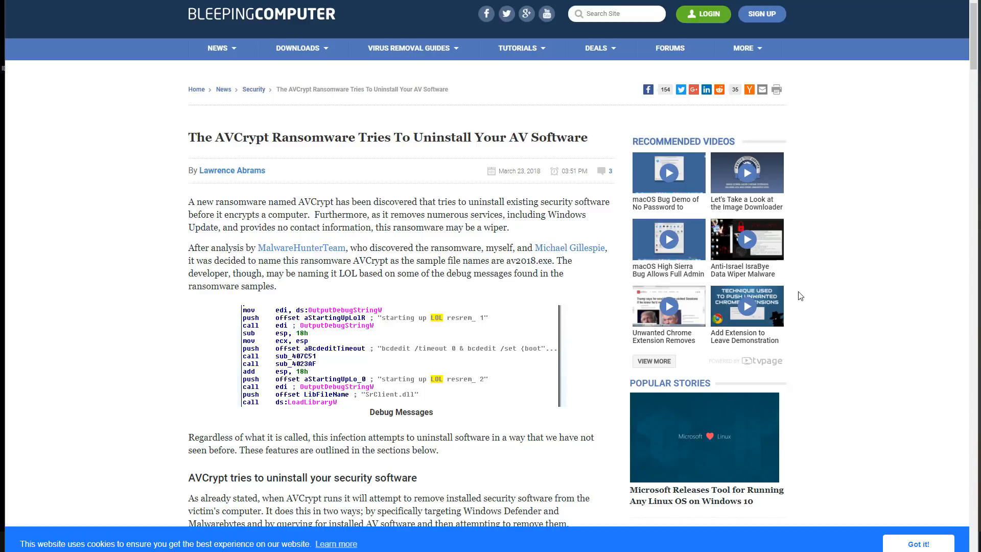
scroll("down", 3)
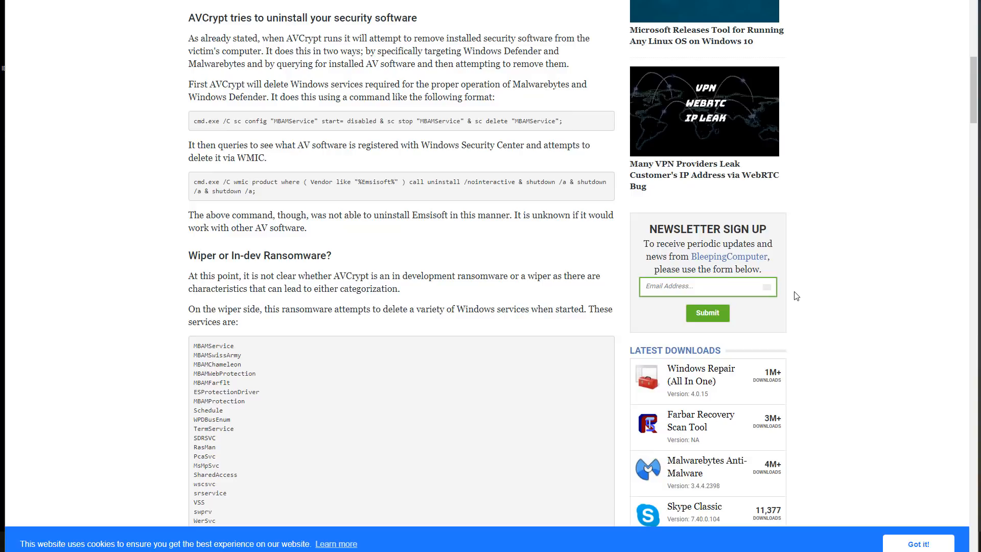